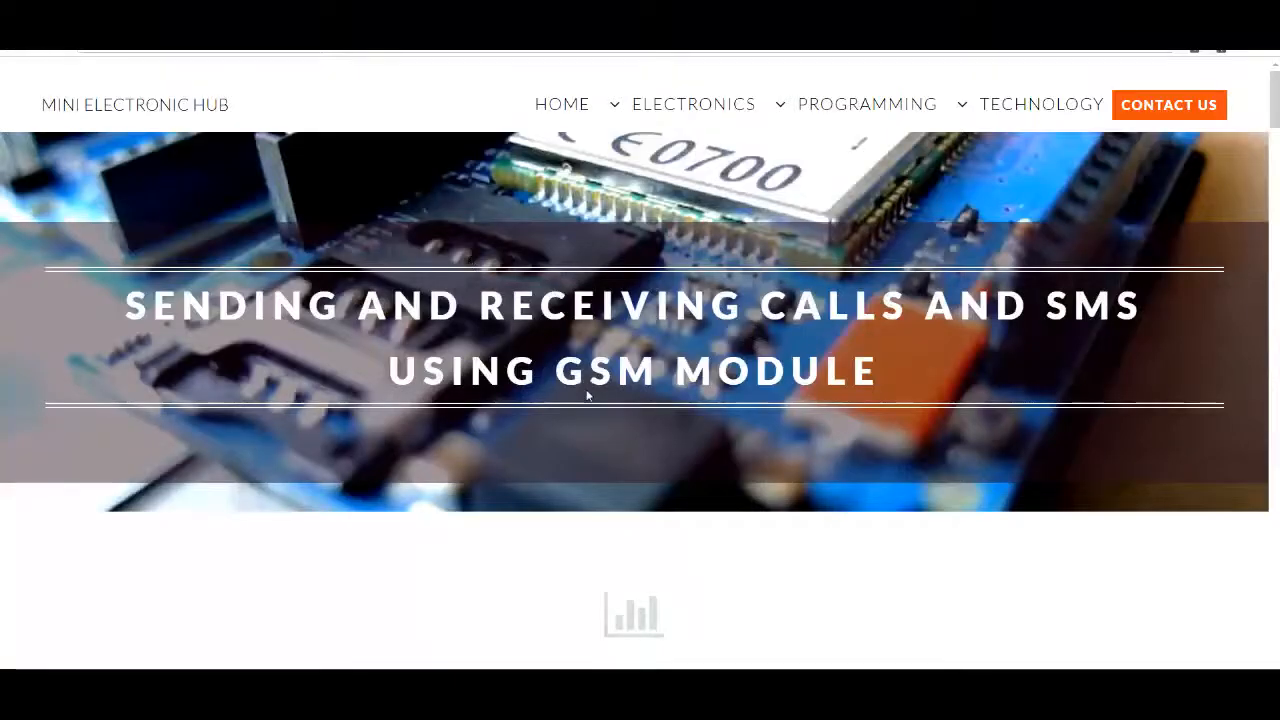
- Scroll the GSM calls and SMS article down to its connection diagrams section
scroll("down", 3)
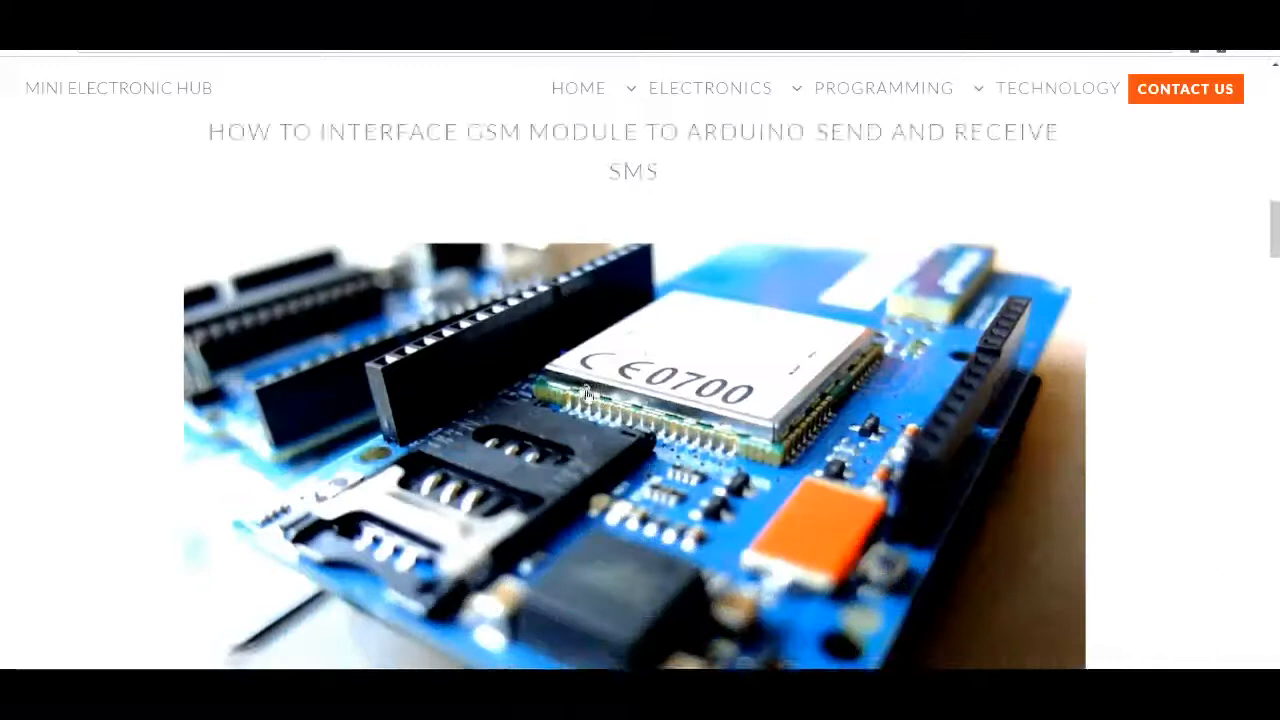
scroll("down", 3)
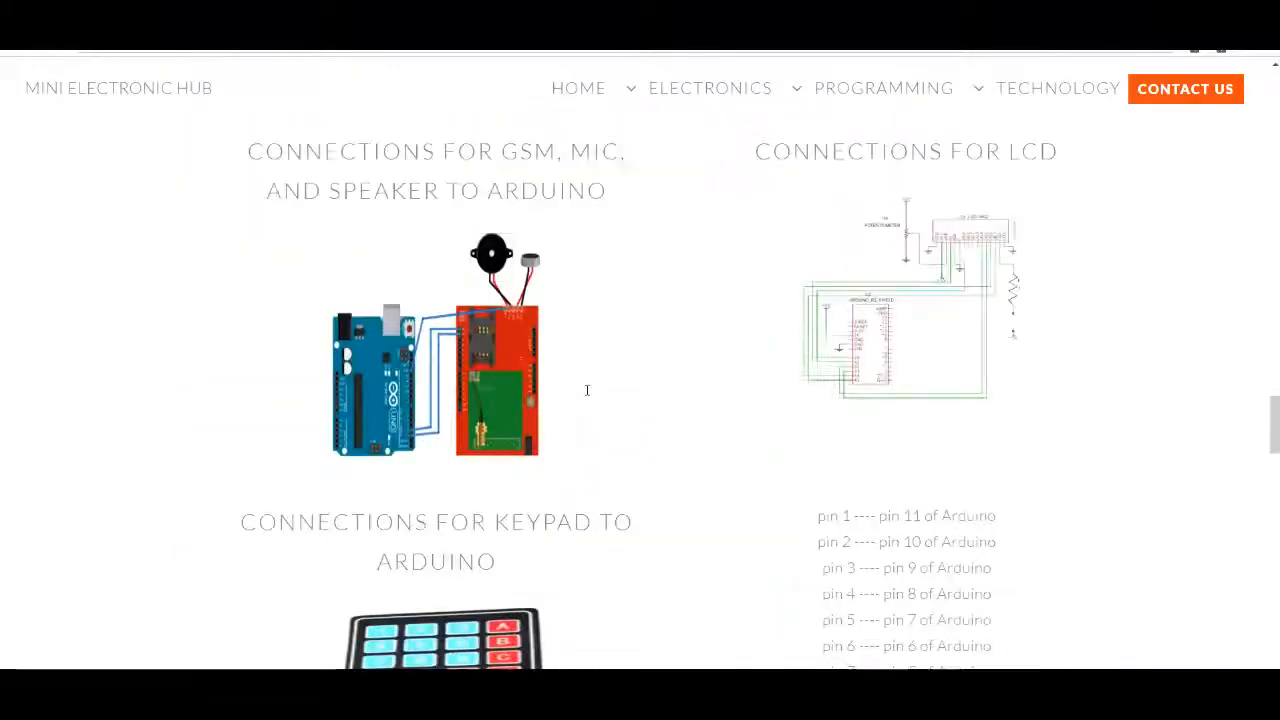
scroll("down", 3)
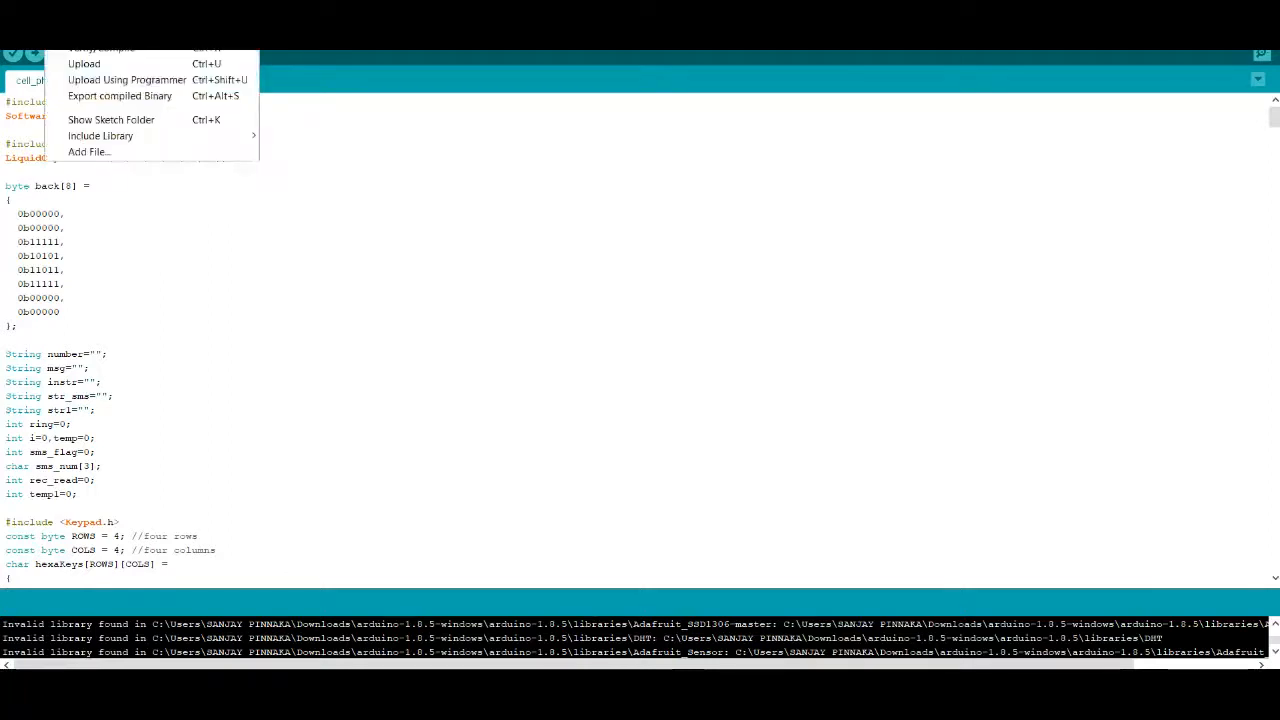
- In the Library Manager, search 'software' to confirm SoftwareSerial shows INSTALLED, then close it
left_click(100, 136)
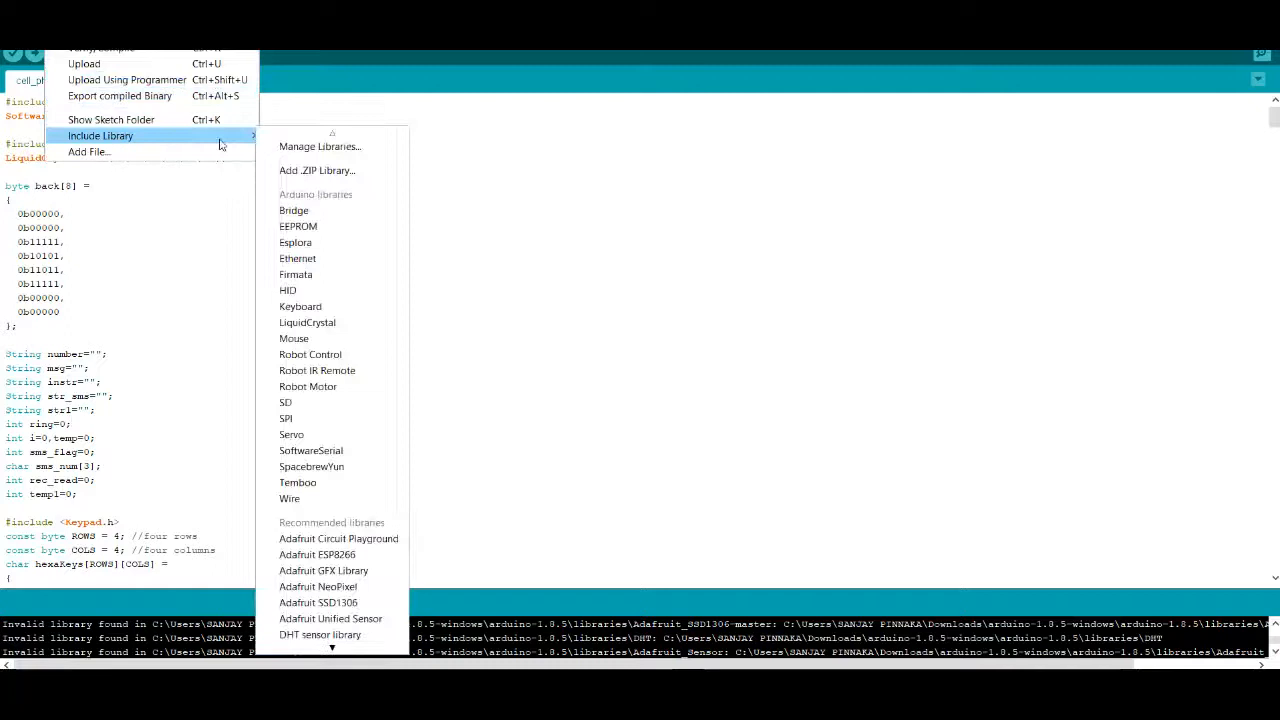
left_click(320, 146)
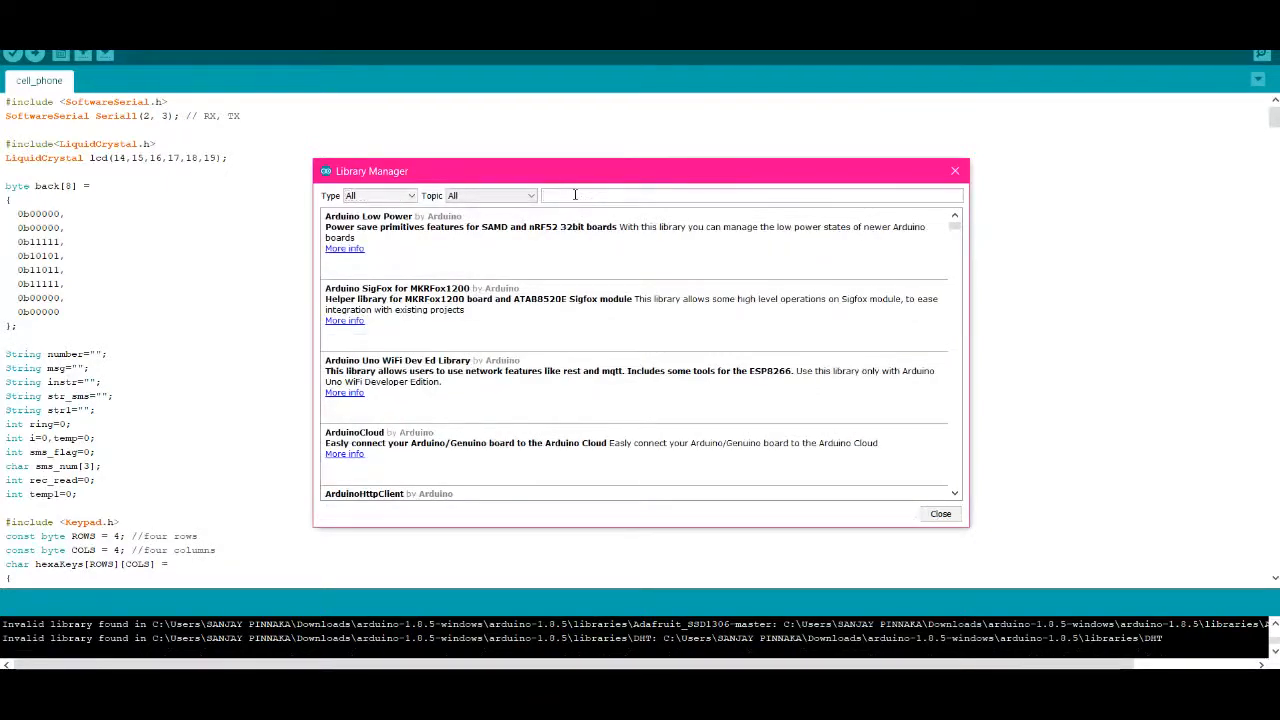
type("software")
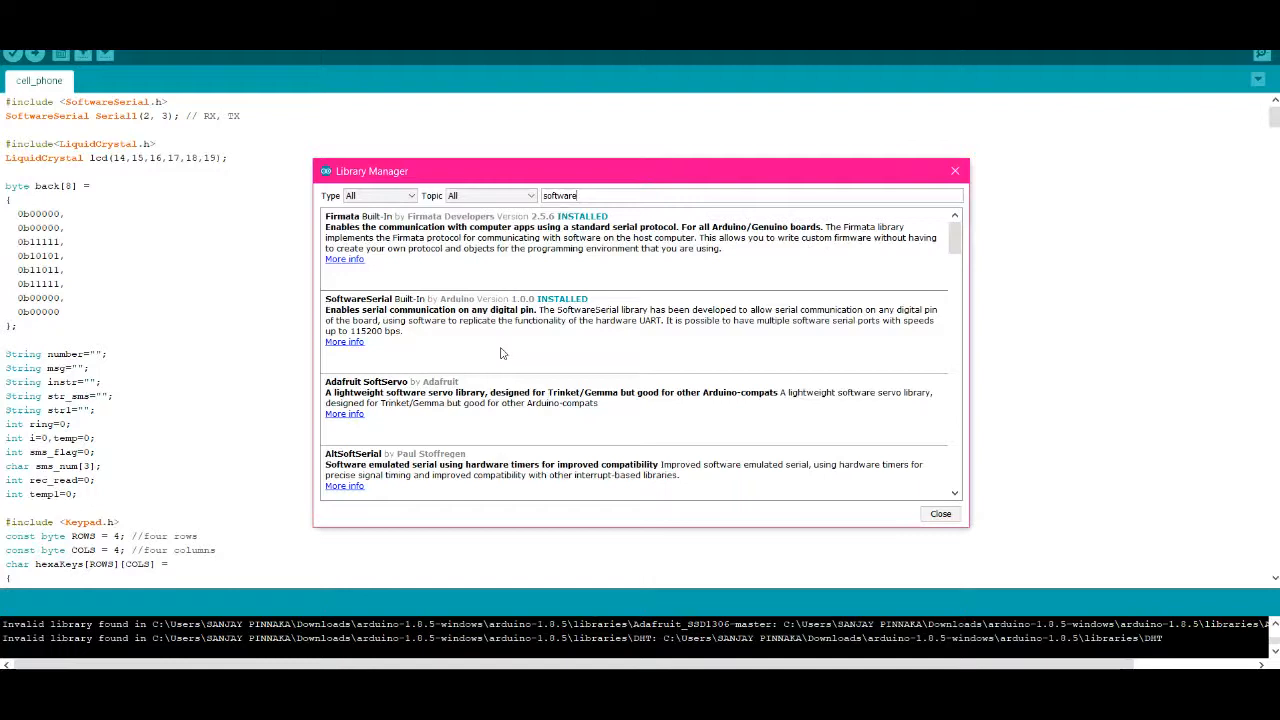
mouse_move(838, 408)
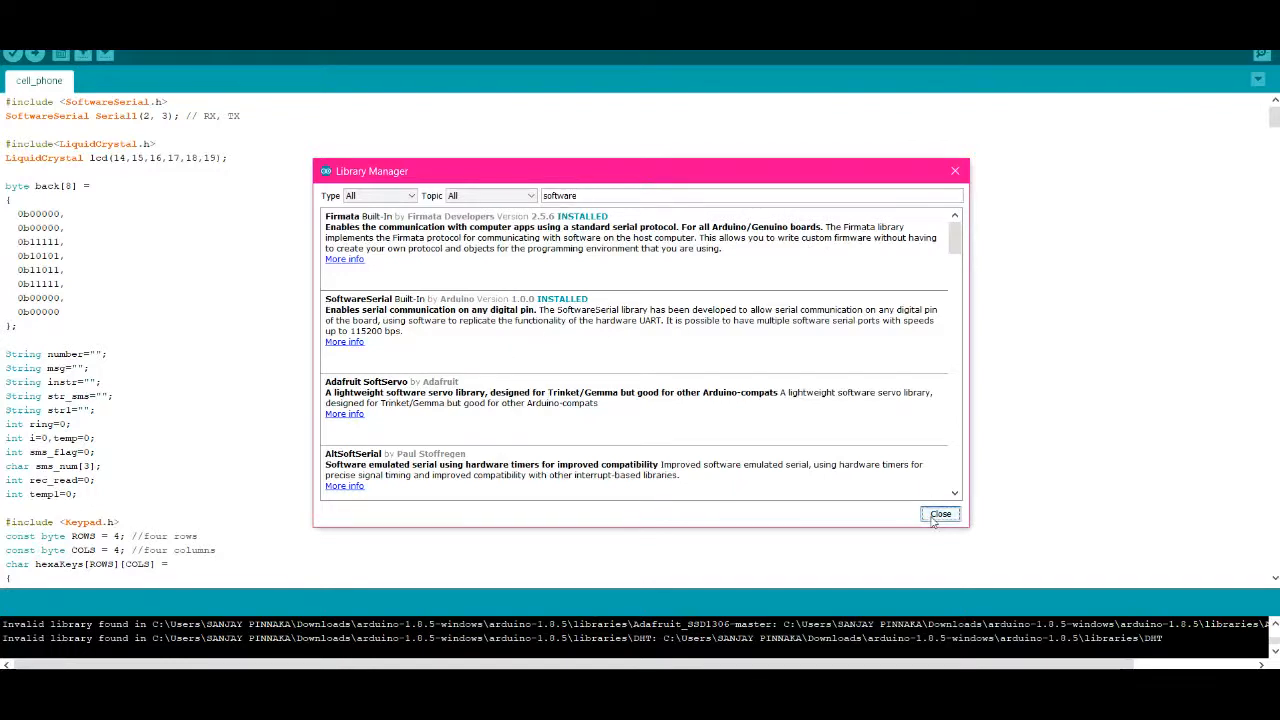
left_click(940, 514)
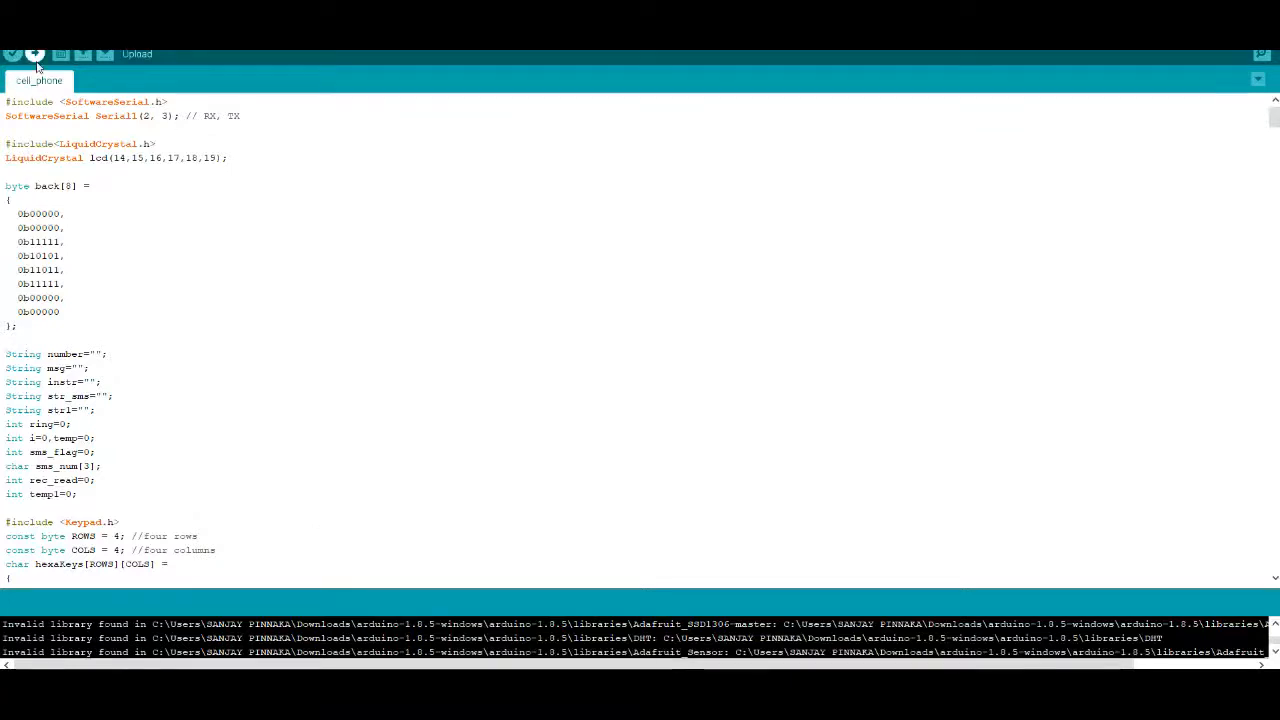
- Scroll the cell_phone sketch down to the customKeypad.getKey() key-handling code
scroll("down", 3)
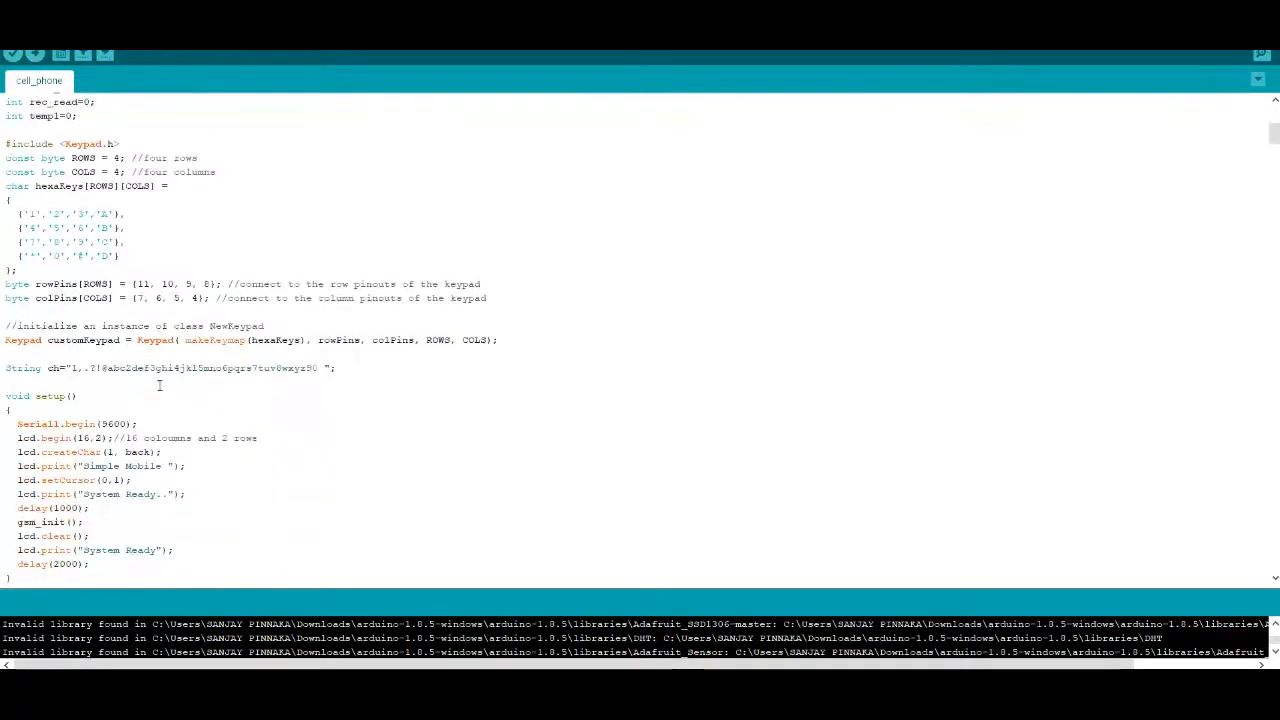
scroll("down", 3)
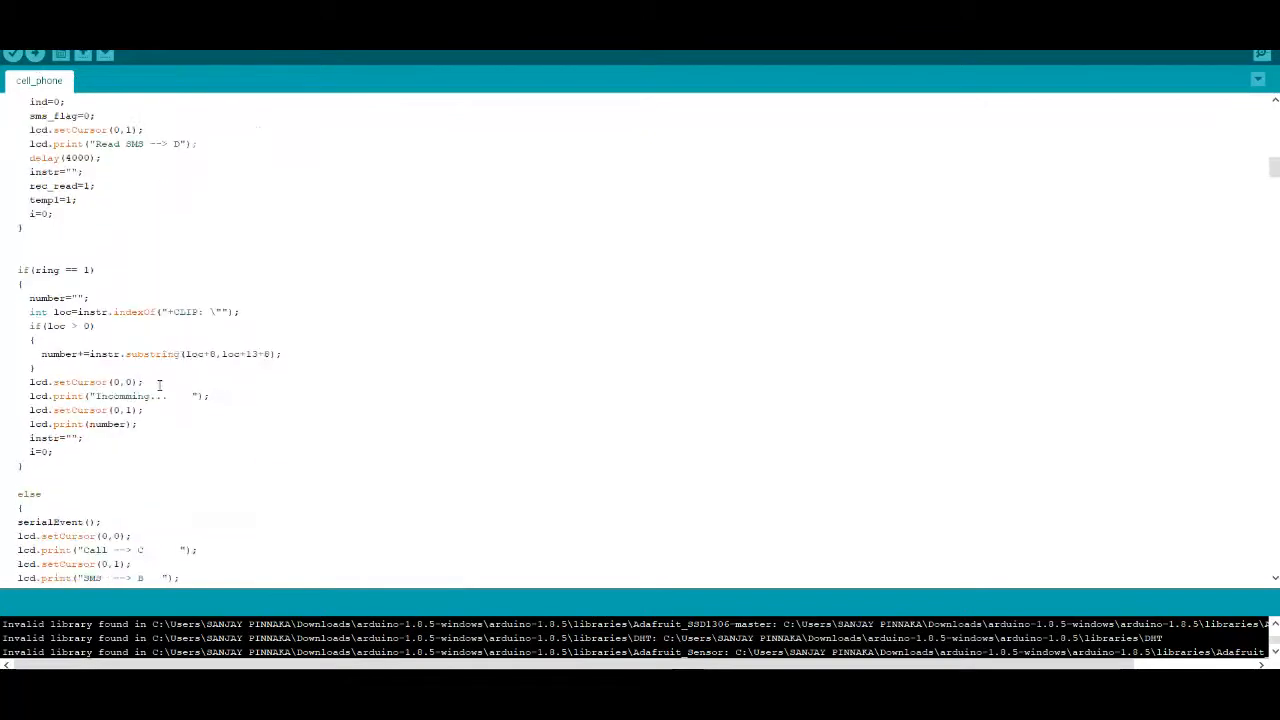
scroll("down", 3)
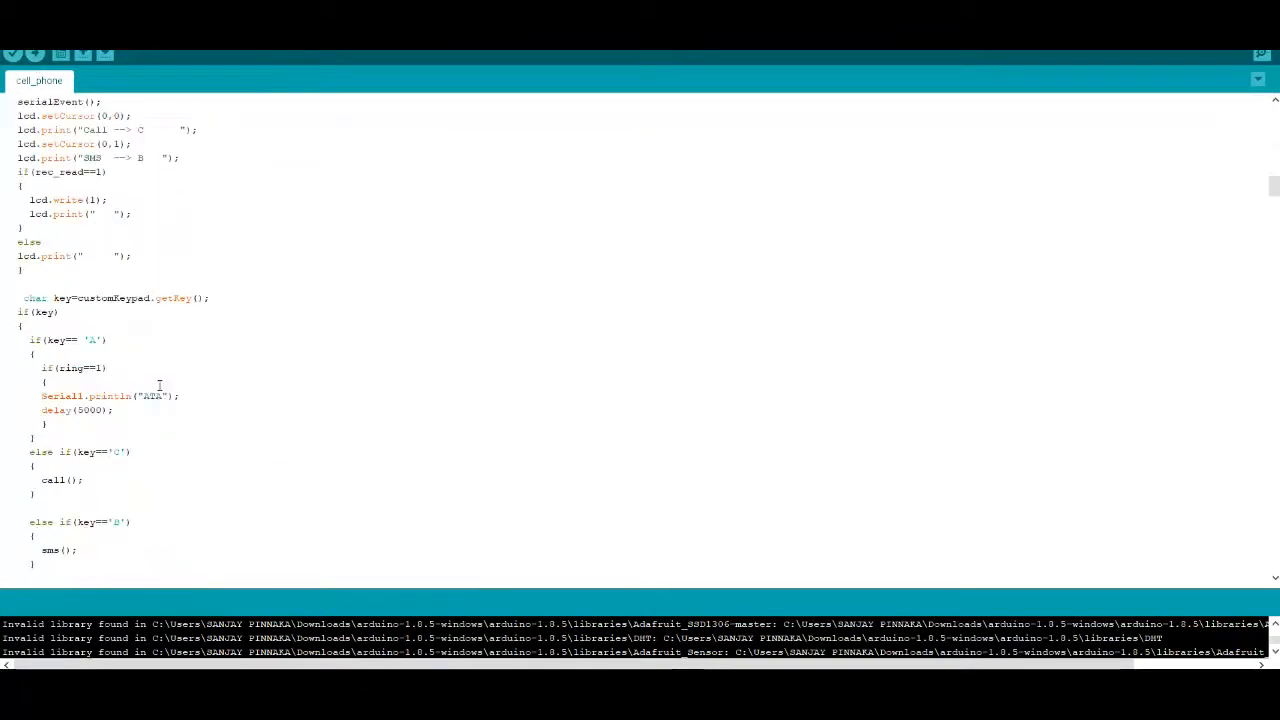
scroll("down", 3)
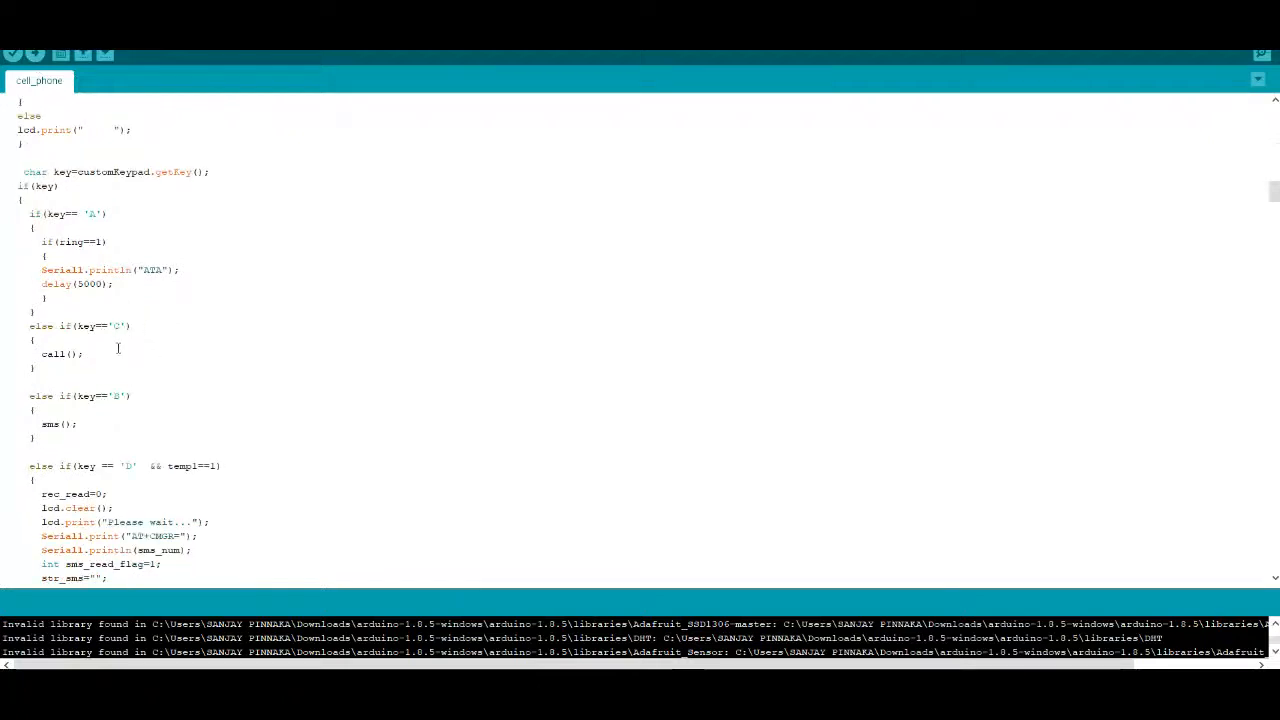
- Bring the cell_phone sketch back to its first #include lines for SoftwareSerial and LiquidCrystal
left_click_drag(30, 324, 84, 368)
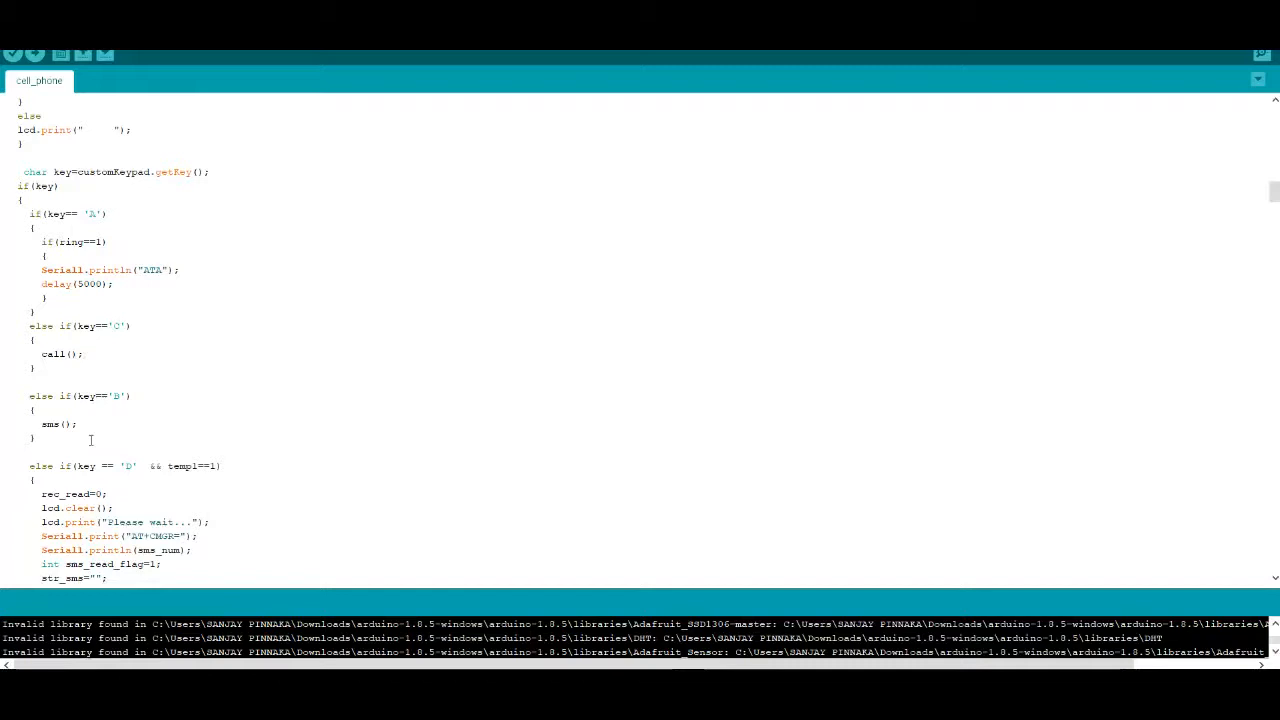
scroll("down", 3)
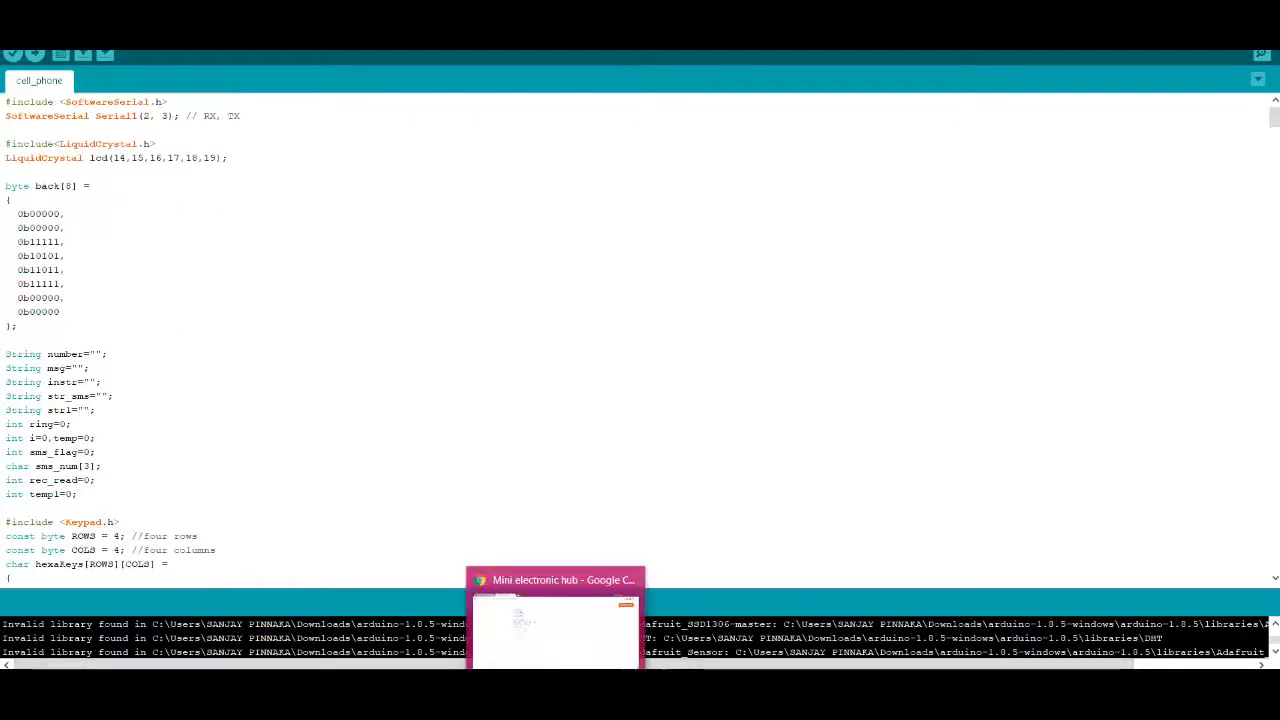
- Return to the Mini Electronic Hub article and scroll to its Required Software section
left_click(556, 580)
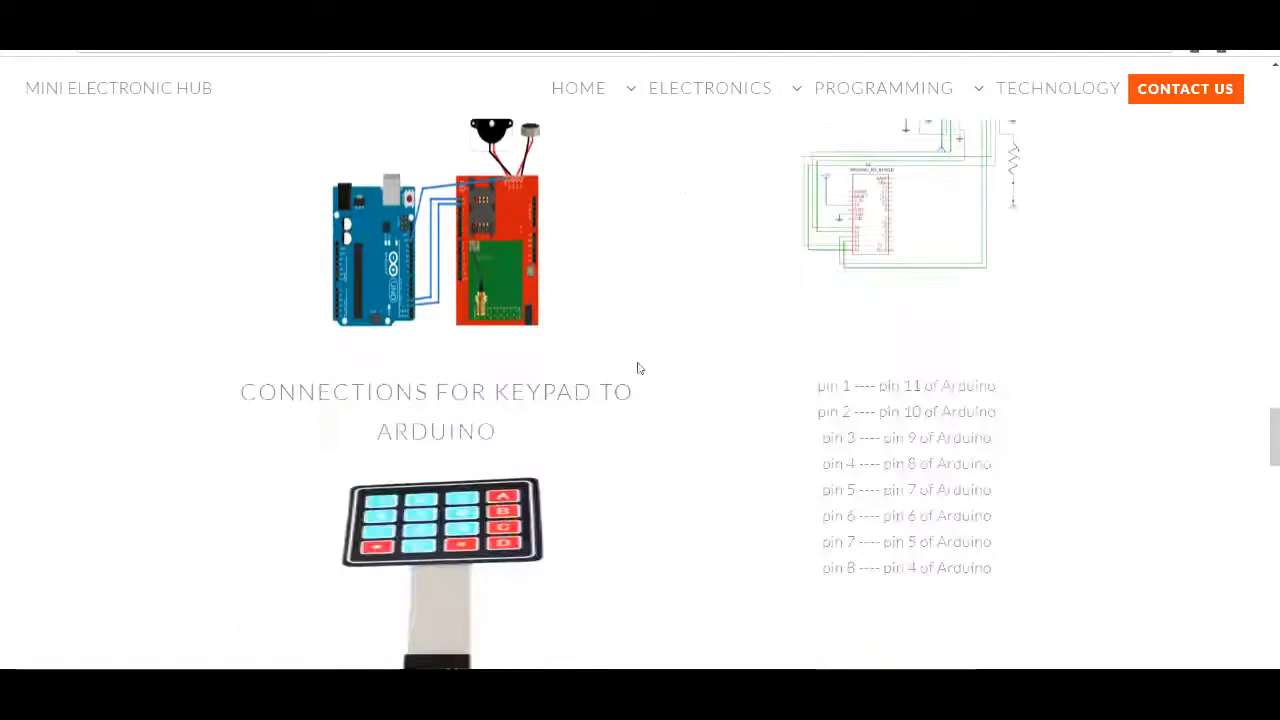
scroll("down", 3)
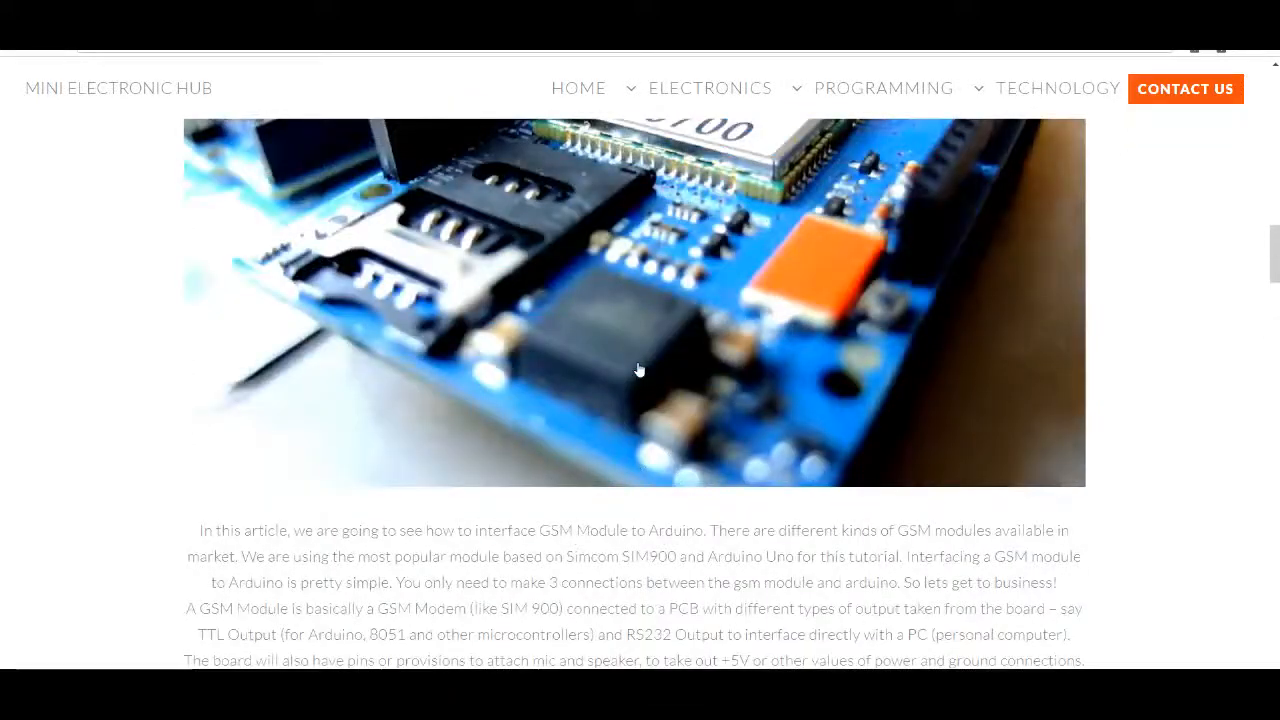
scroll("down", 3)
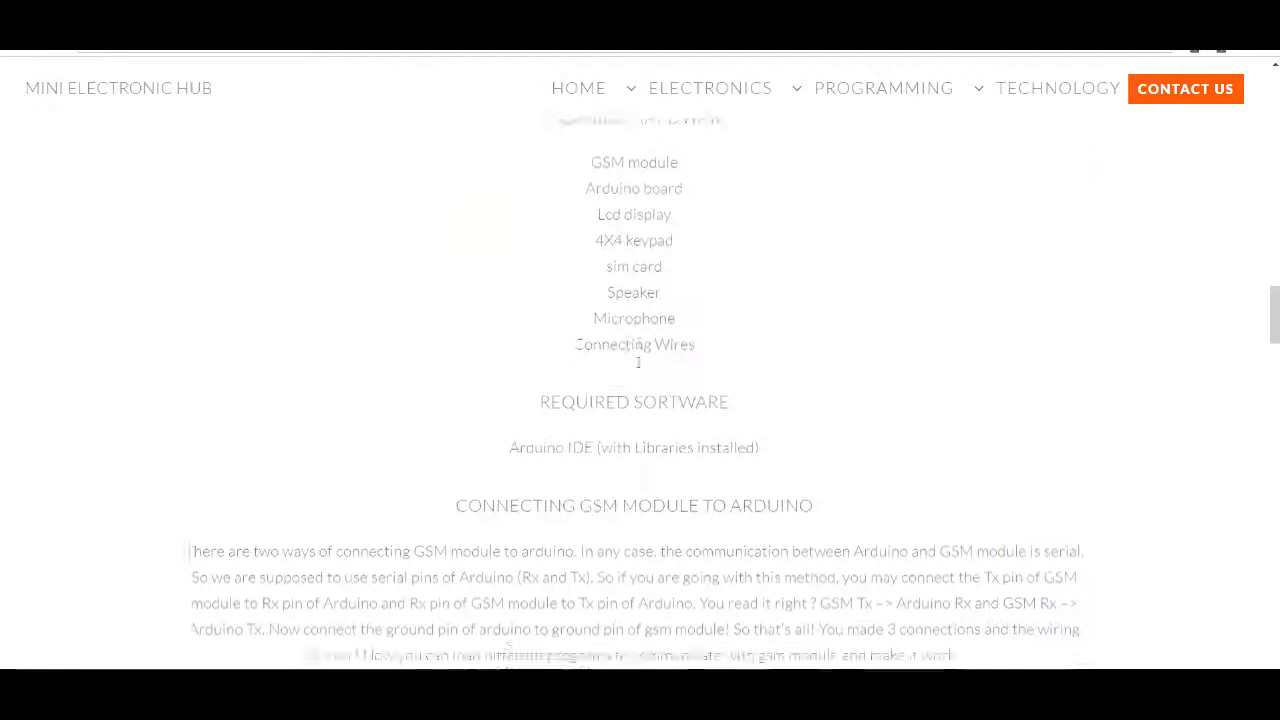